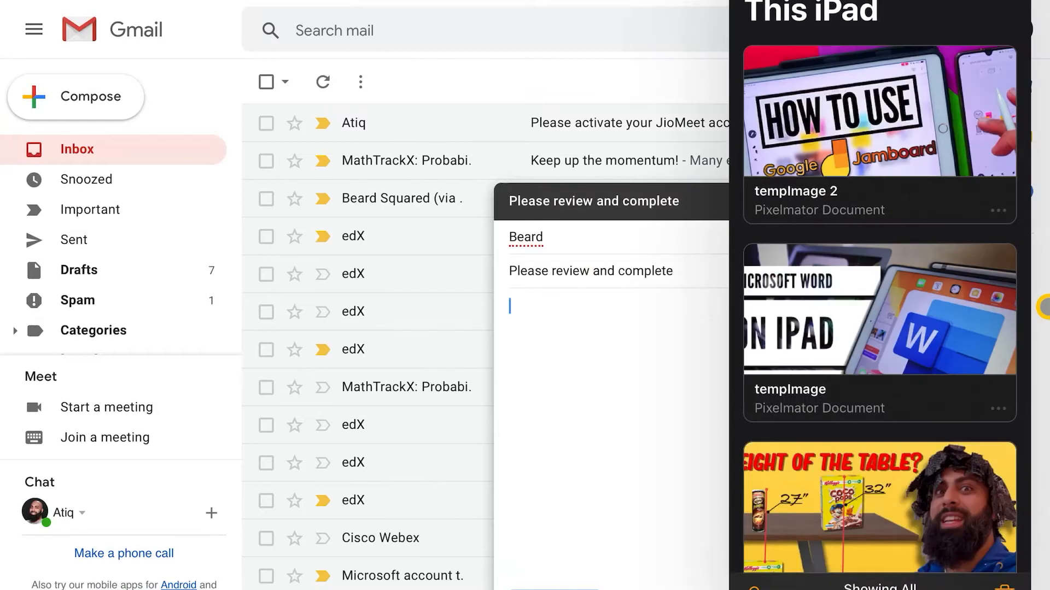
# Browse into Yoink Files' storage location and enter the JPEG image folder.
pyautogui.scroll(-3)
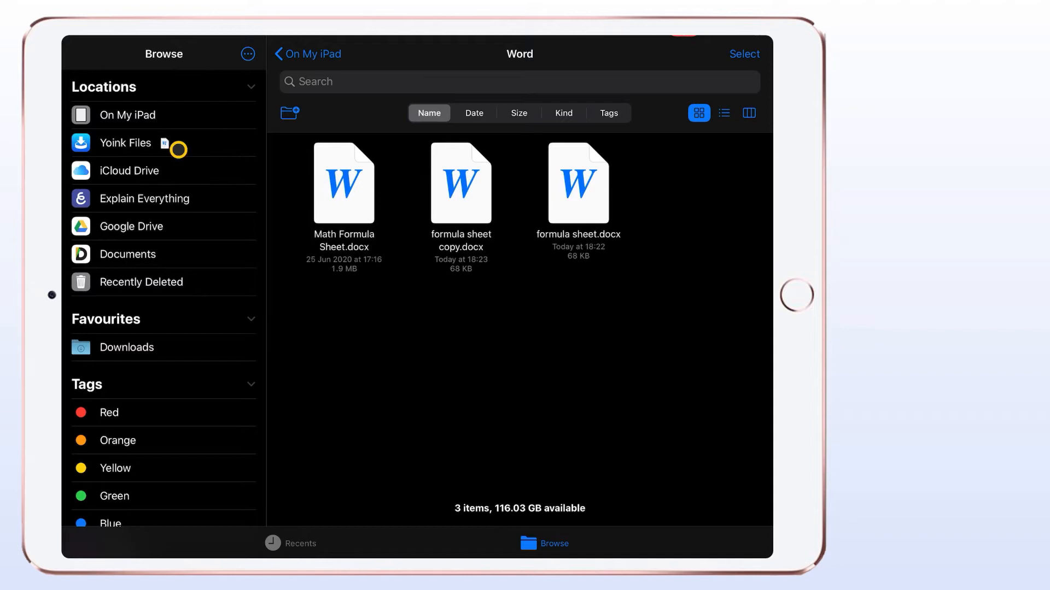
pyautogui.click(125, 142)
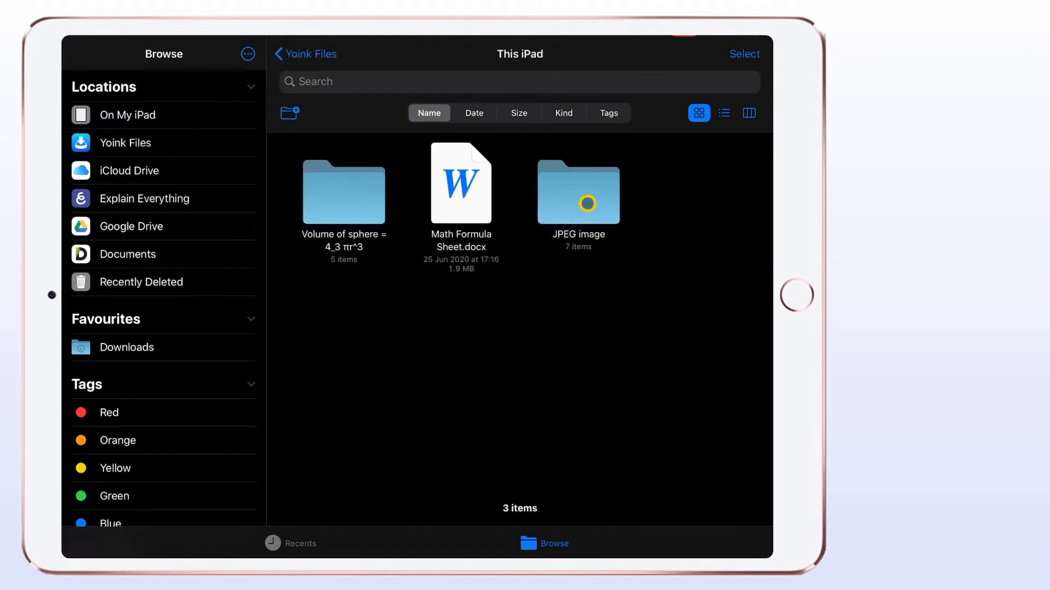
pyautogui.doubleClick(578, 183)
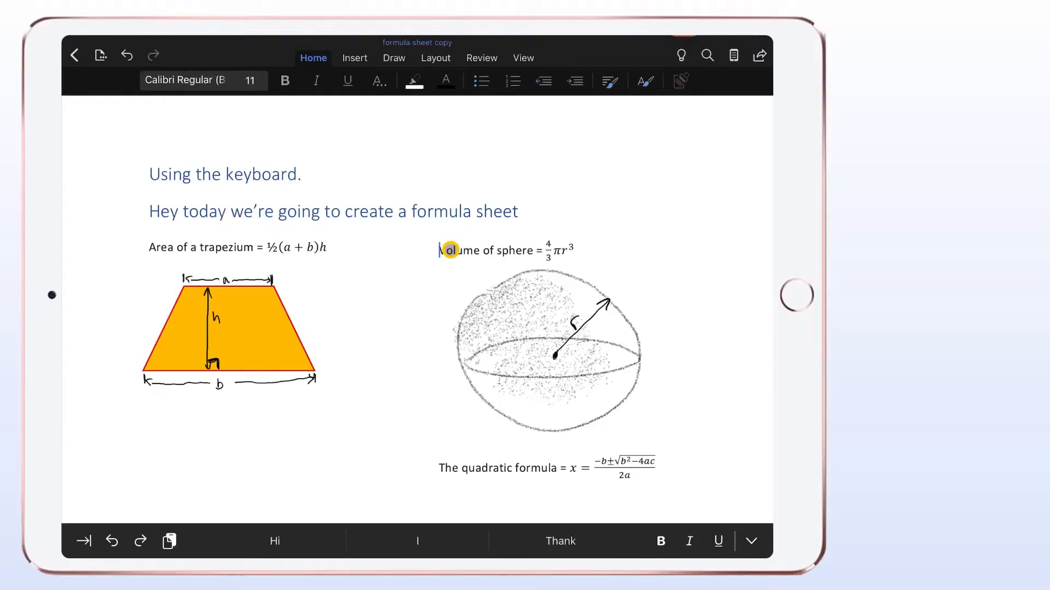
# Select the word Volume in the sphere formula of the formula sheet copy.
pyautogui.doubleClick(509, 249)
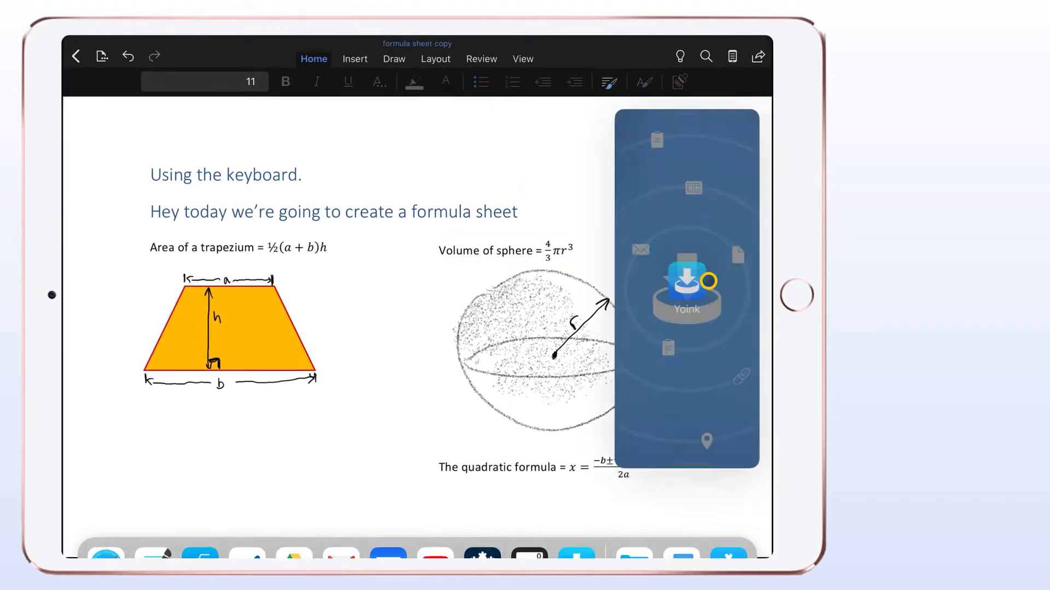
# Save the copied sphere volume text into Yoink from the clipboard and select the sphere drawing.
pyautogui.click(685, 288)
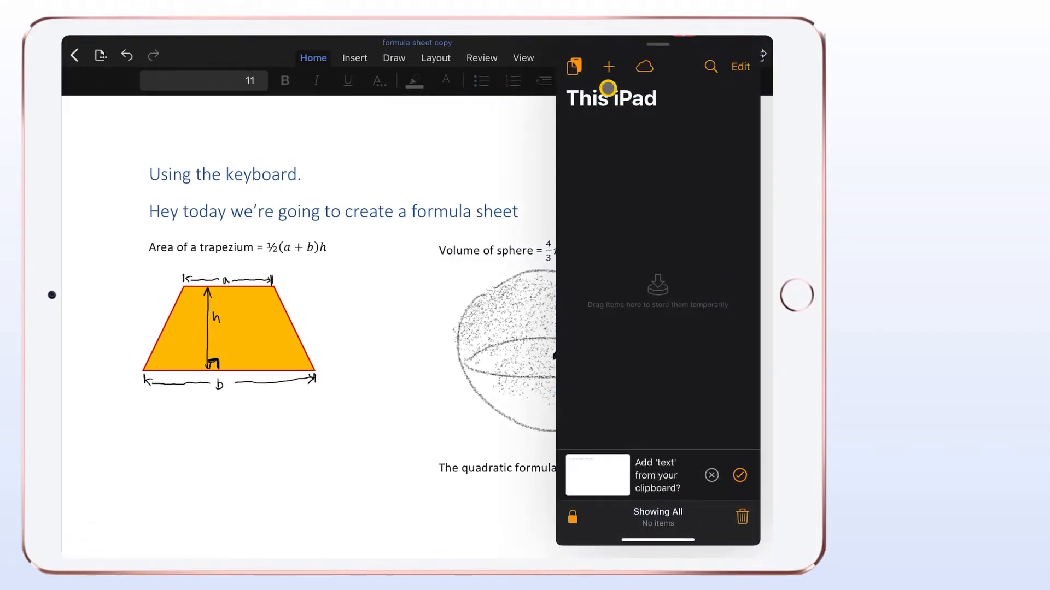
pyautogui.click(741, 476)
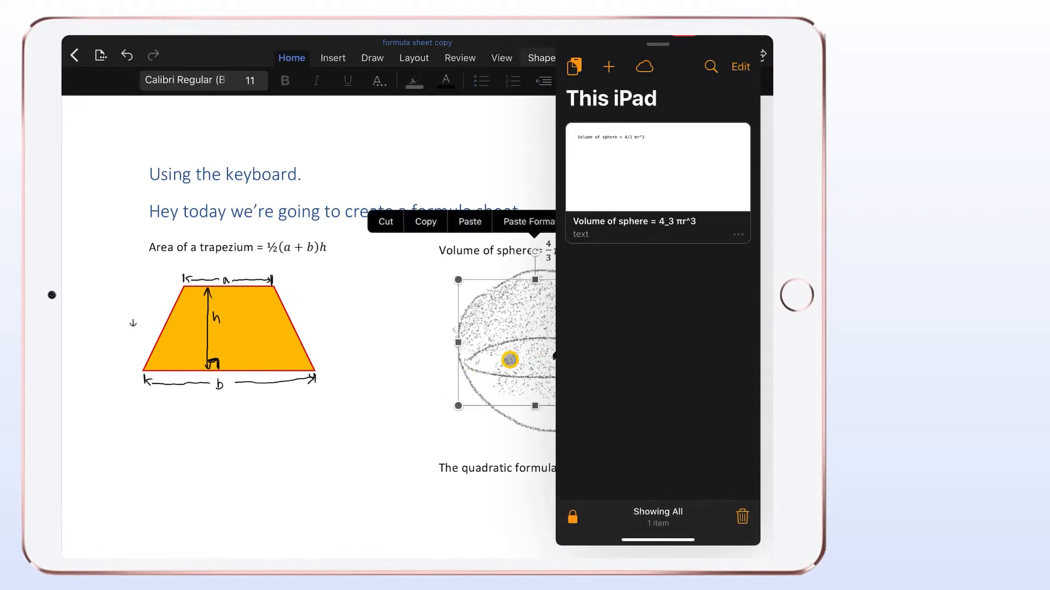
pyautogui.click(228, 328)
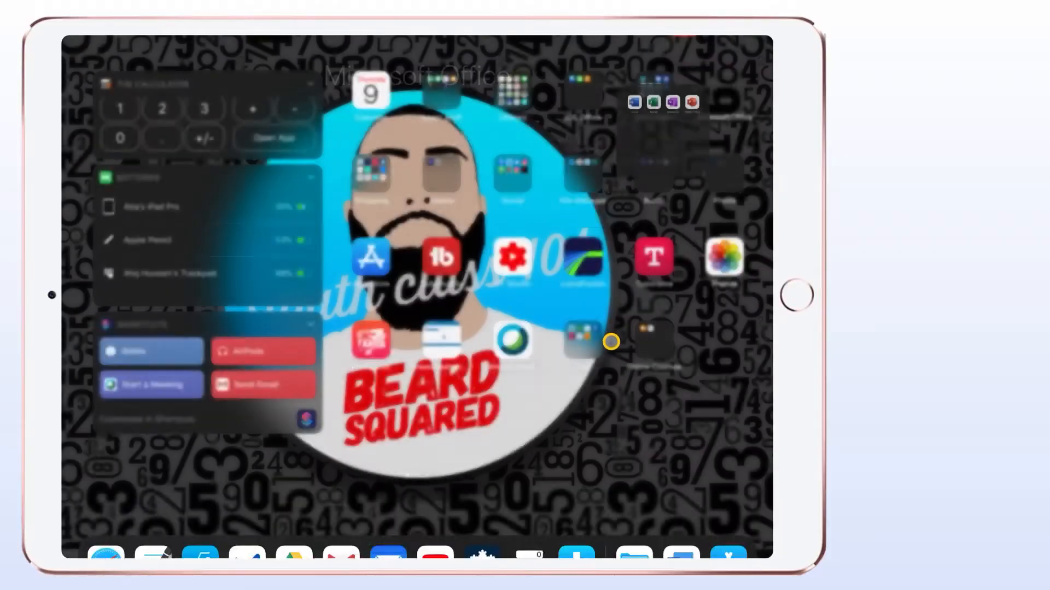
# Launch Files from the file manager app group and enter the Volume of sphere folder.
pyautogui.click(585, 335)
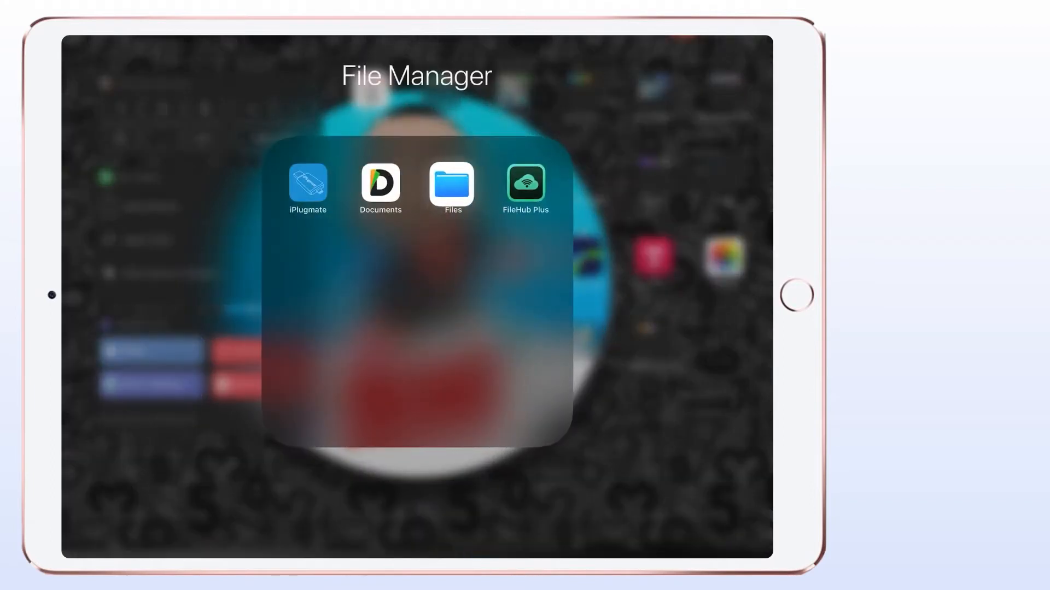
pyautogui.click(452, 185)
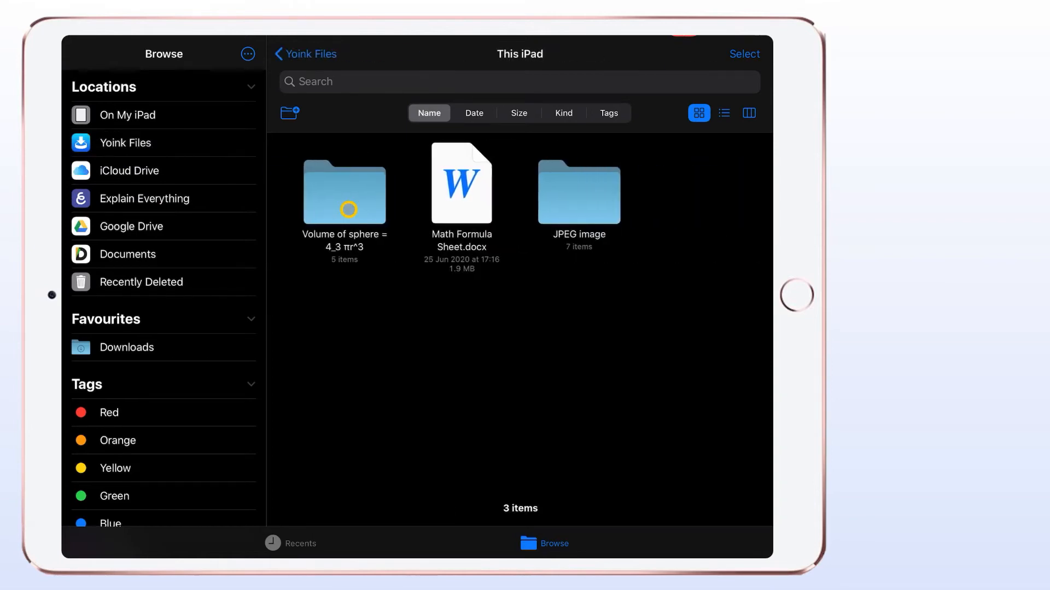
pyautogui.click(127, 115)
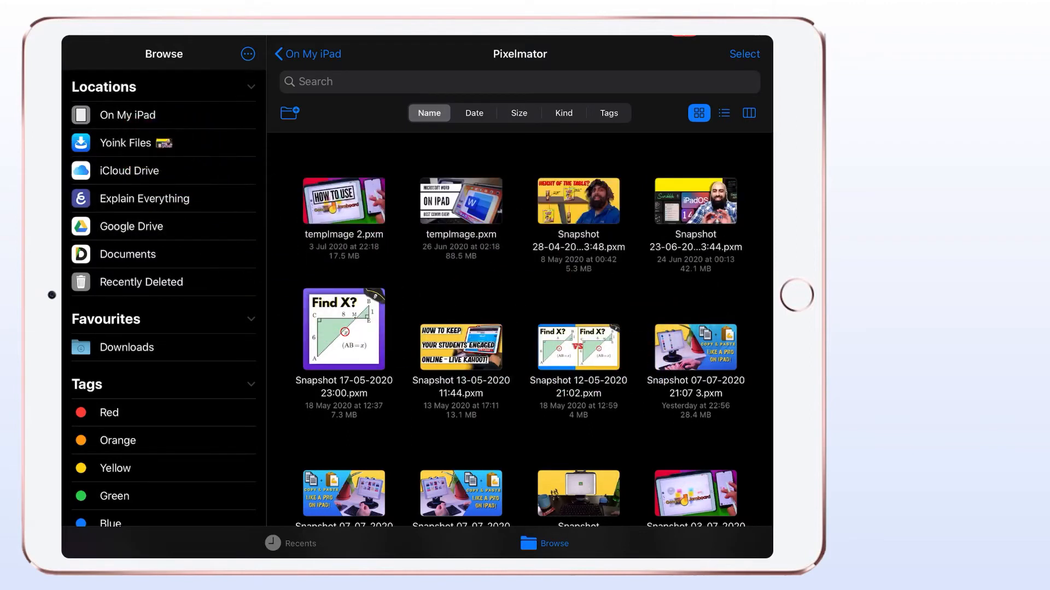
# Return to the Yoink Files location and enter its This iPad folder.
pyautogui.click(125, 143)
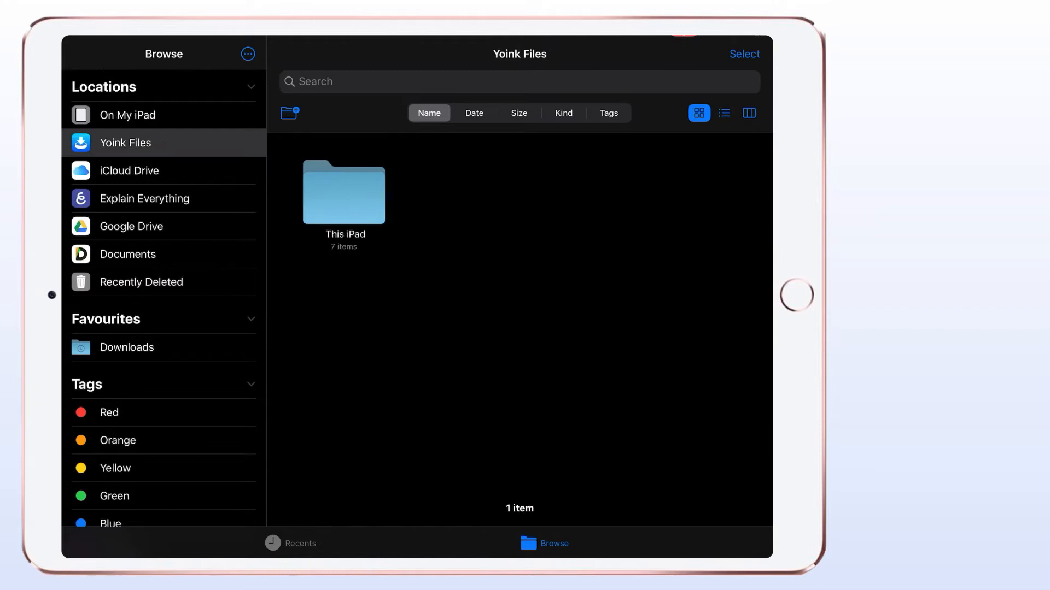
pyautogui.doubleClick(343, 192)
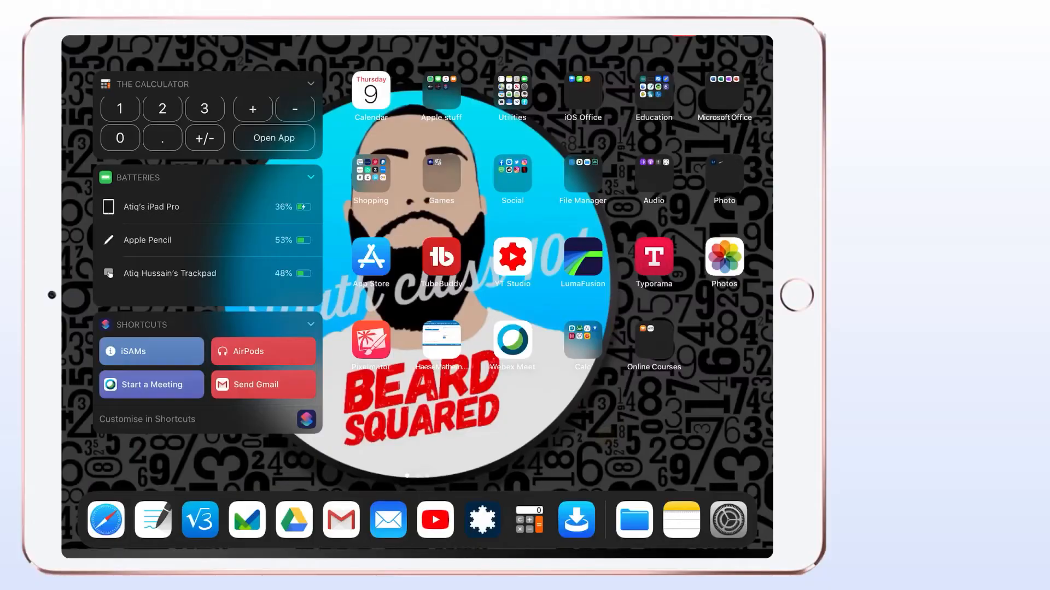
# Search for 'note' to bring up the Notes app.
pyautogui.write('note')
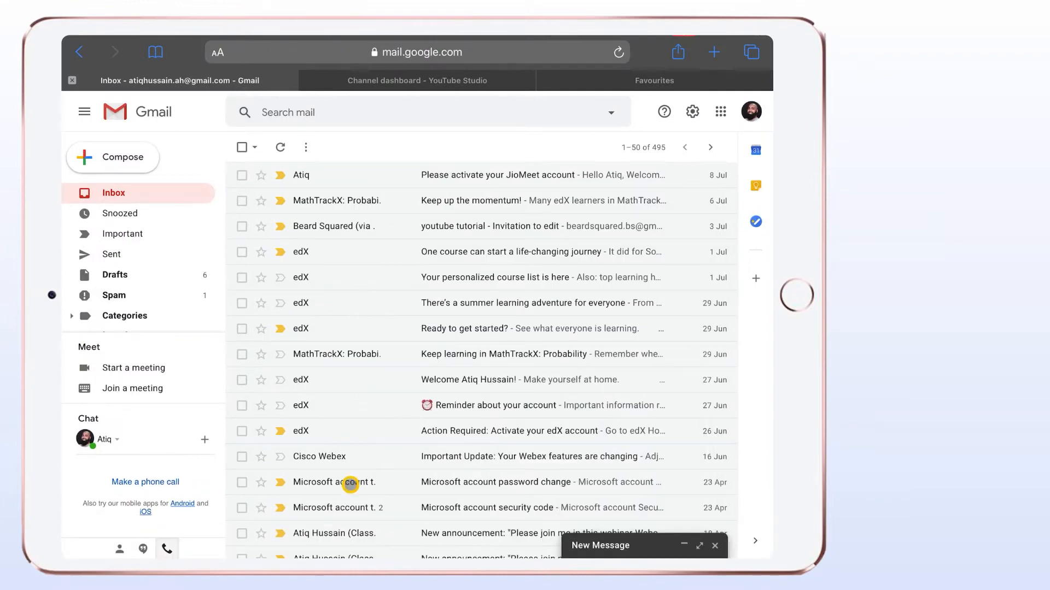
# Expand the new message draft and enter 'Bear' as the recipient name.
pyautogui.click(697, 546)
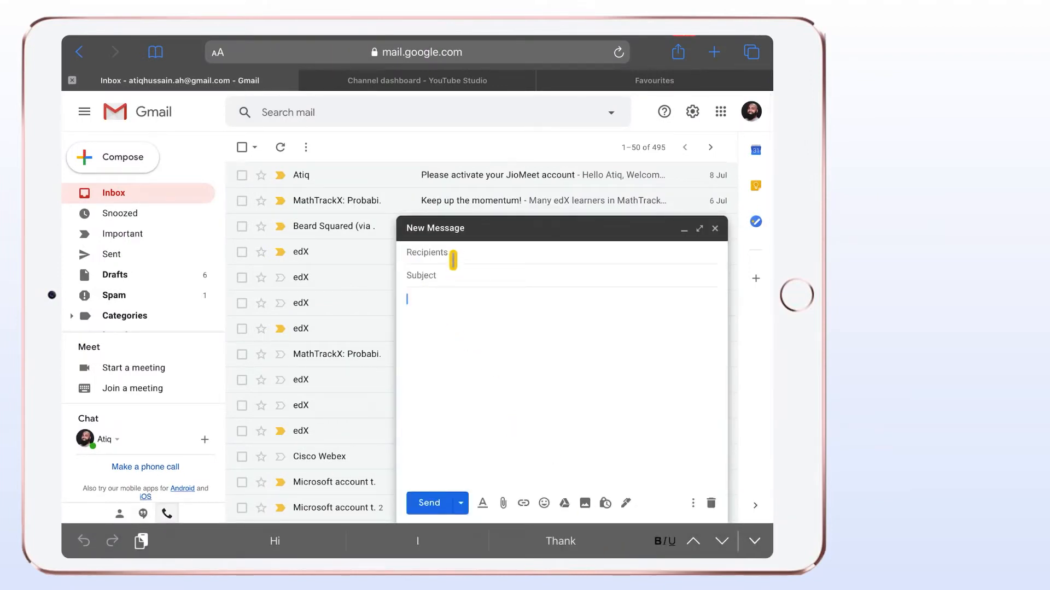
pyautogui.write('Beard')
pyautogui.click(561, 275)
pyautogui.write('Please review and complete')
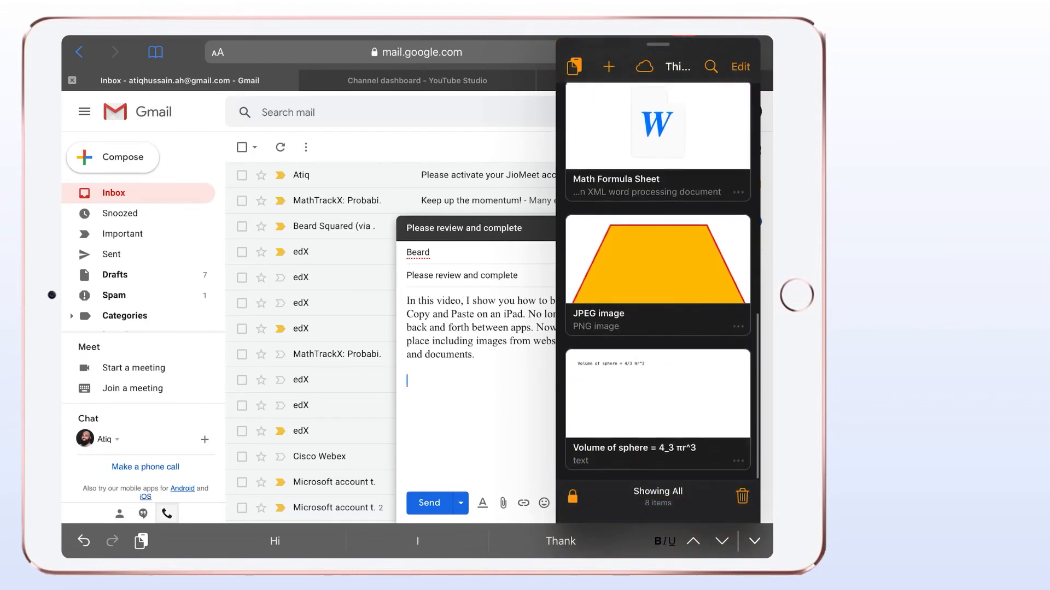
# Drag Yoink's stored trapezium image, sphere formula text and Math Formula Sheet into the email body.
pyautogui.moveTo(658, 261); pyautogui.dragTo(536, 359)
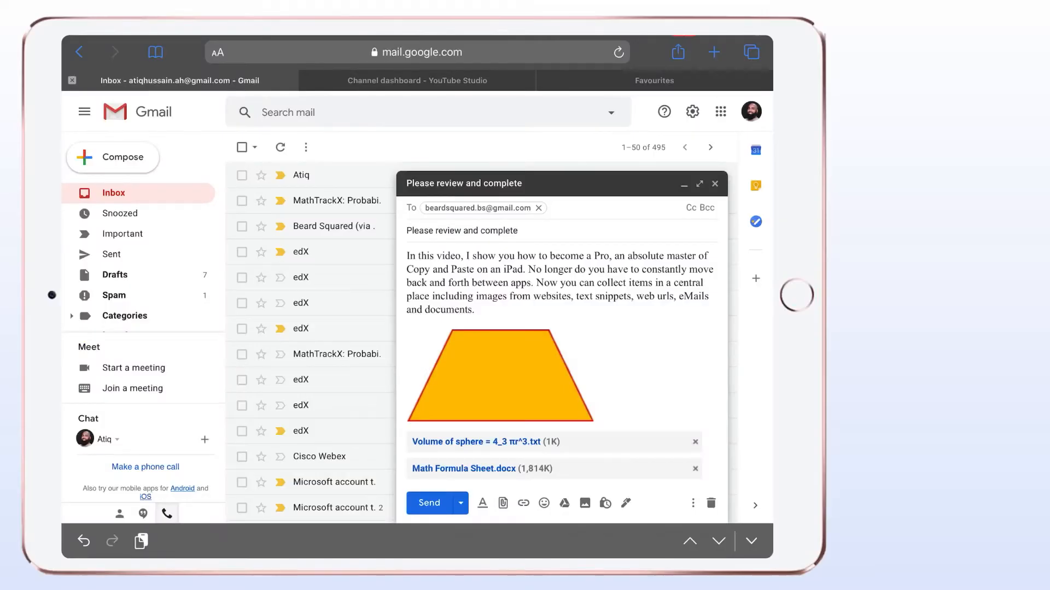
# Play Divine_Life_Society.mp3 from Yoink's full item list, then pause it.
pyautogui.click(428, 503)
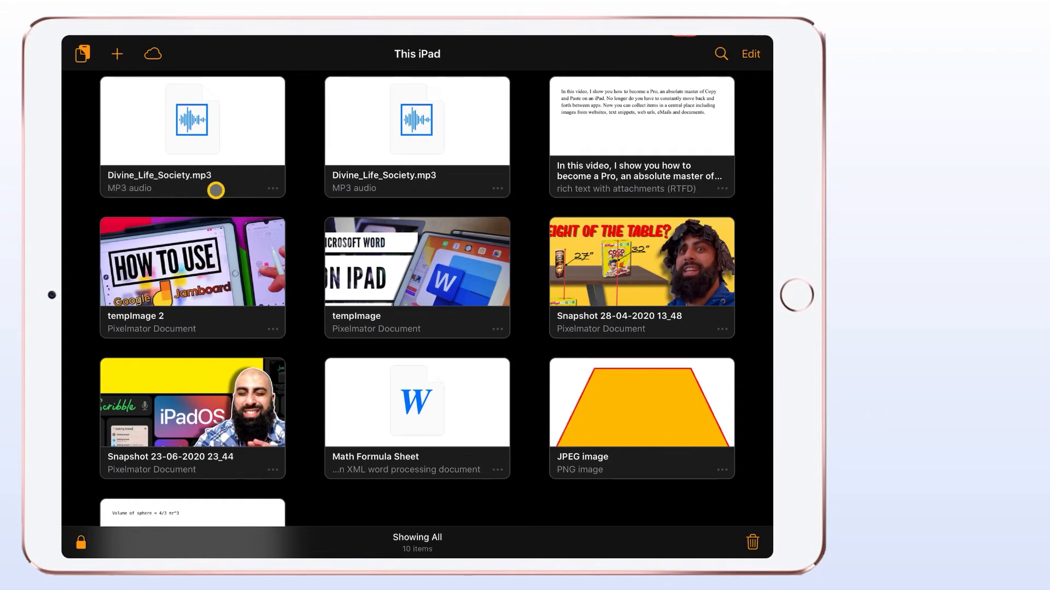
pyautogui.doubleClick(192, 119)
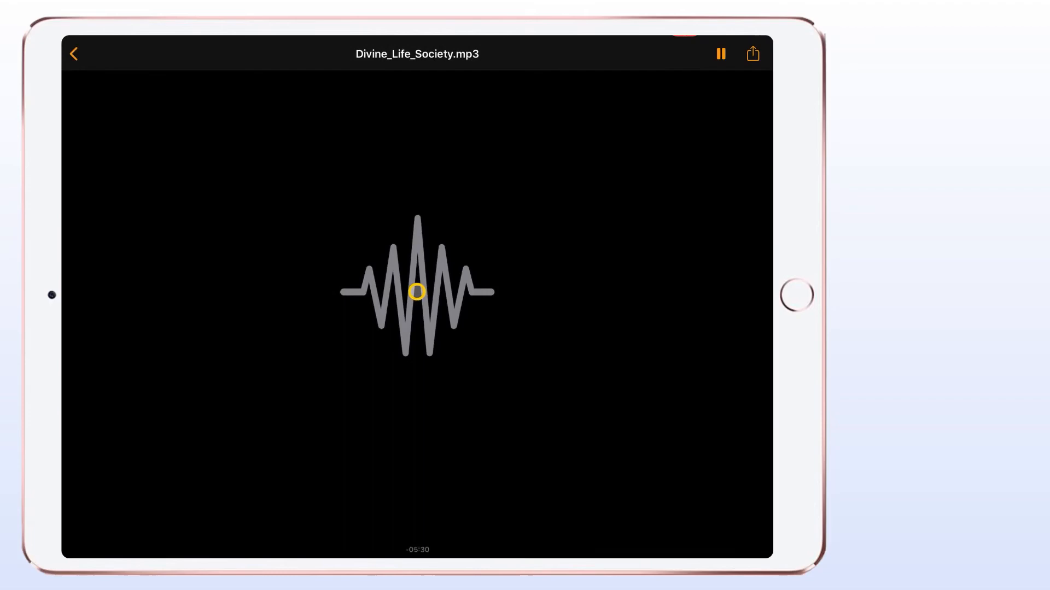
pyautogui.click(720, 53)
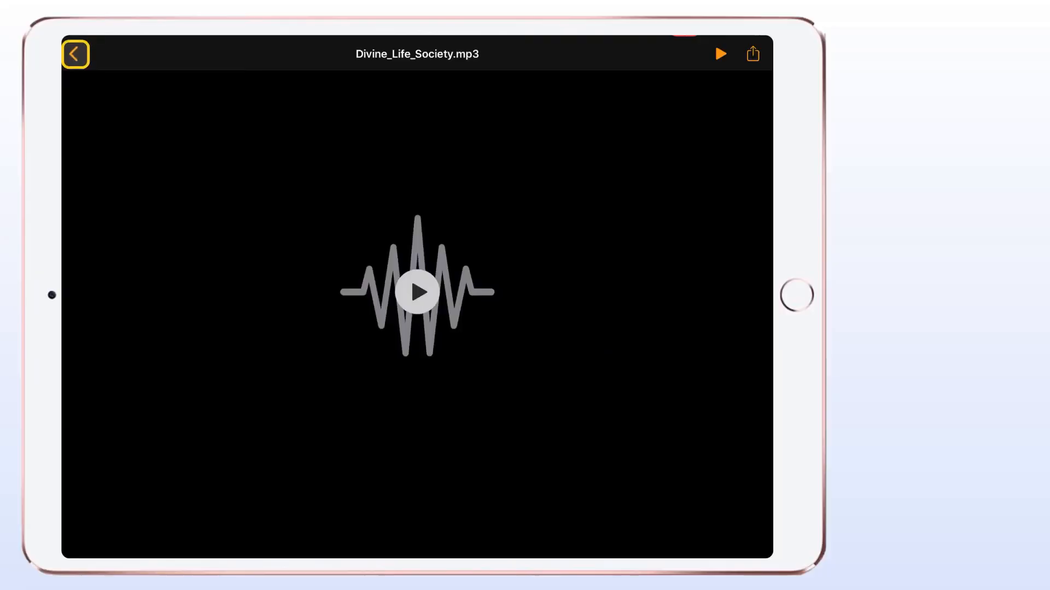